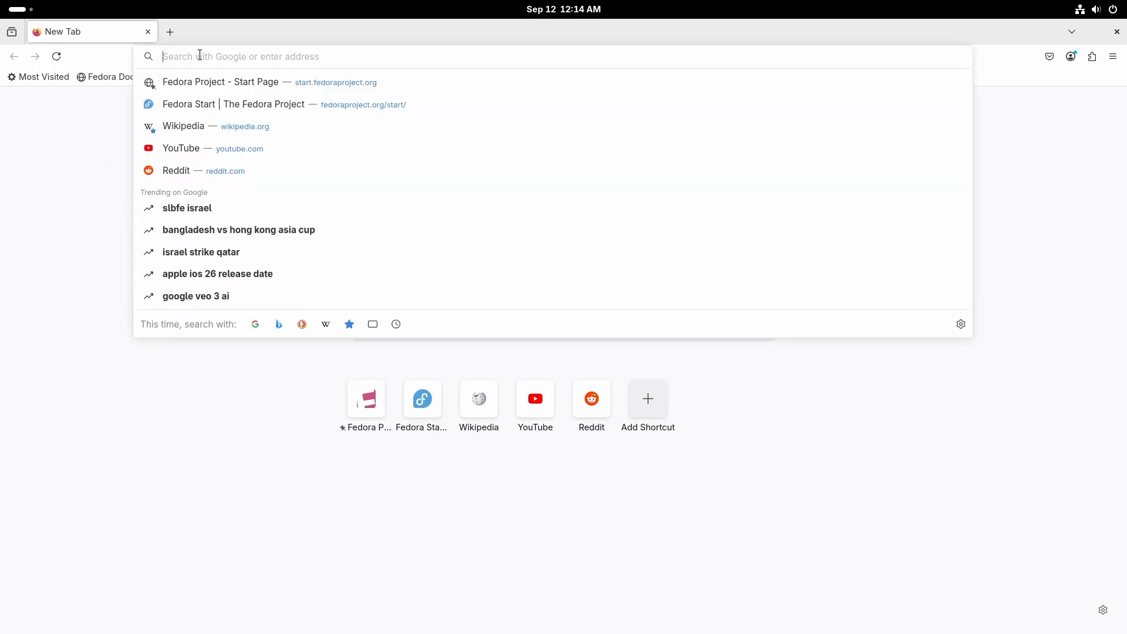
Download the 64-bit .rpm Chrome package for Fedora from google.com/chrome in Firefox.
{"action": "type", "text": "google.com/chrome/"}
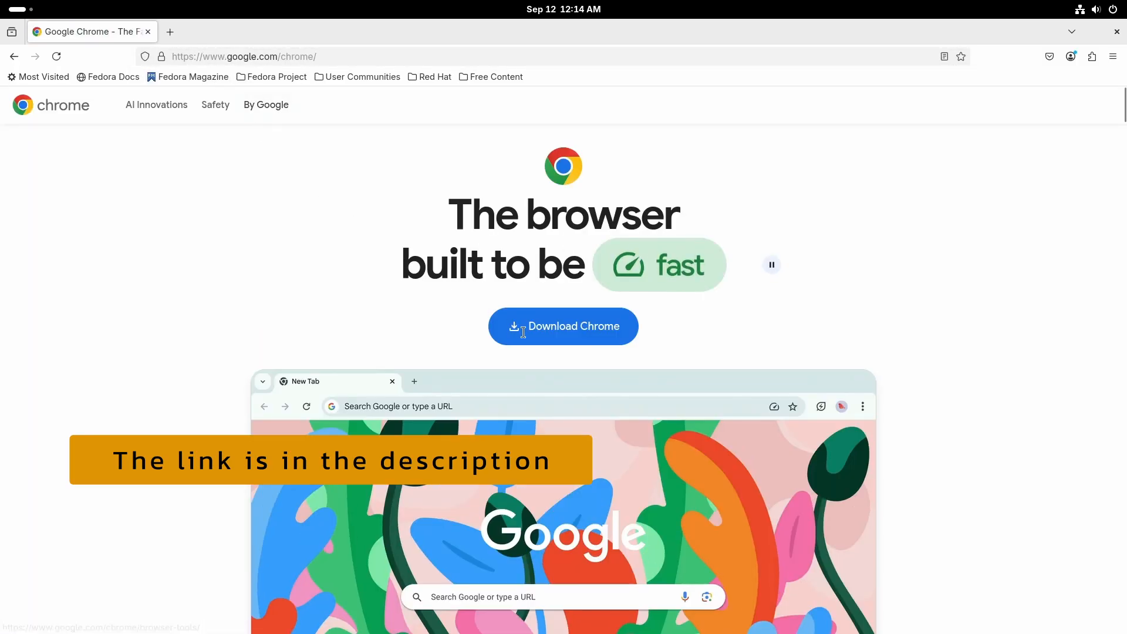
{"action": "left_click", "coordinate": [563, 325]}
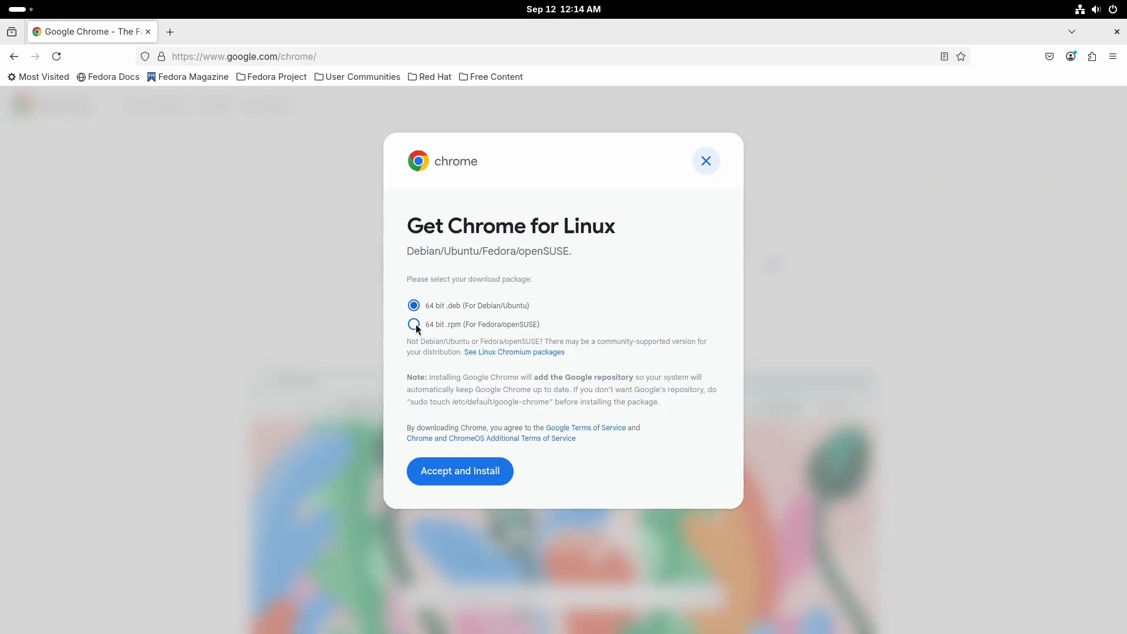
{"action": "left_click", "coordinate": [413, 324]}
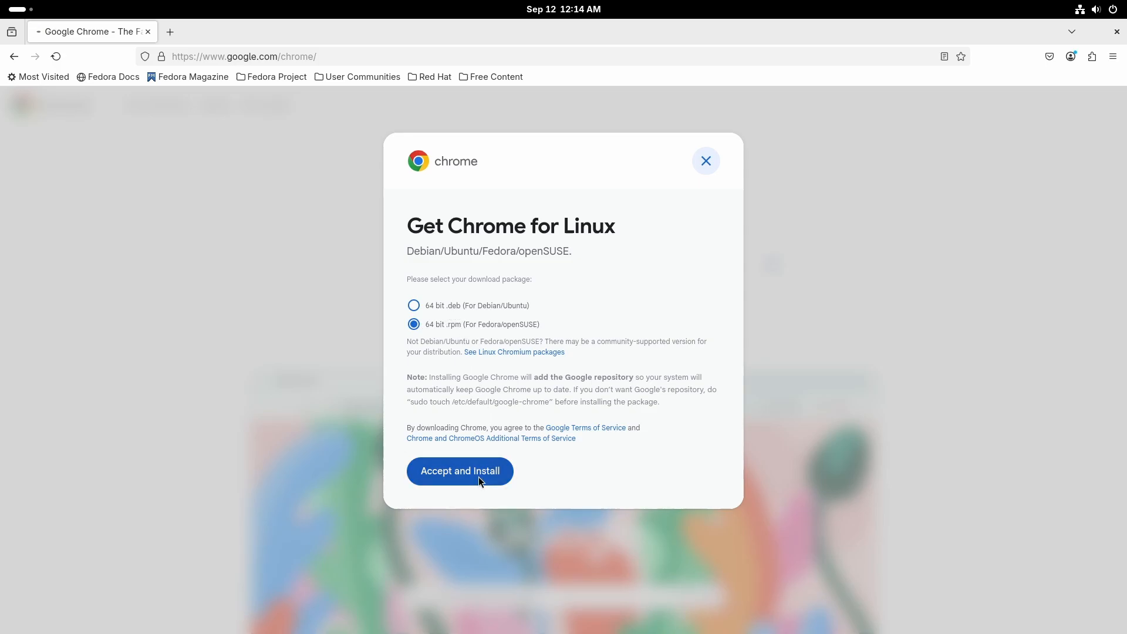
{"action": "left_click", "coordinate": [459, 471]}
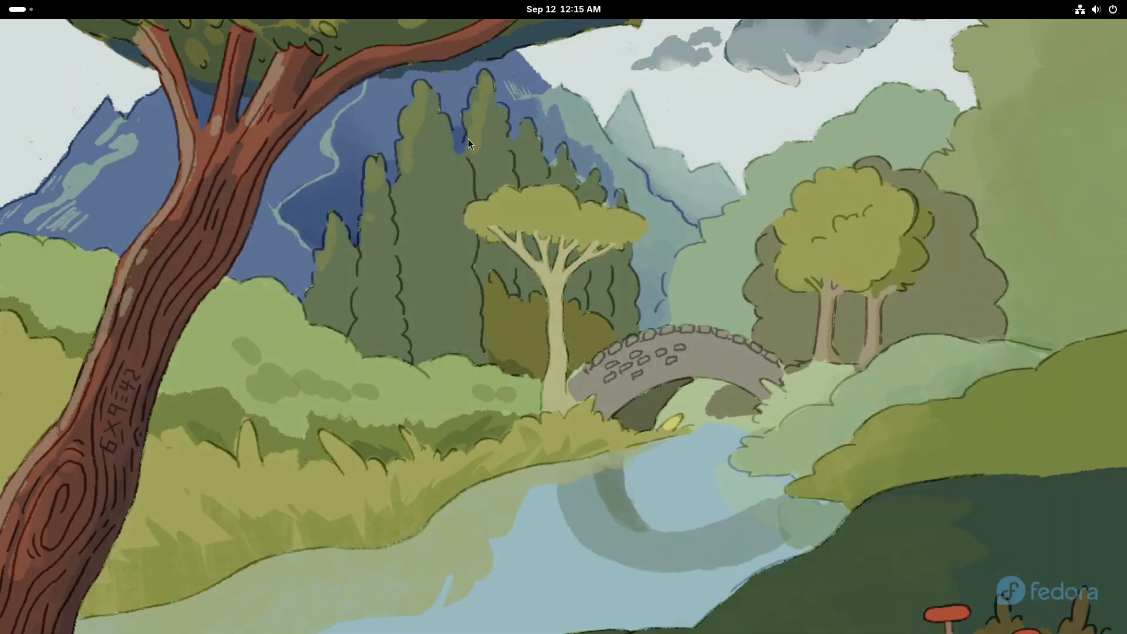
Open a Terminal from the overview and start at a fresh prompt.
{"action": "left_click", "coordinate": [14, 9]}
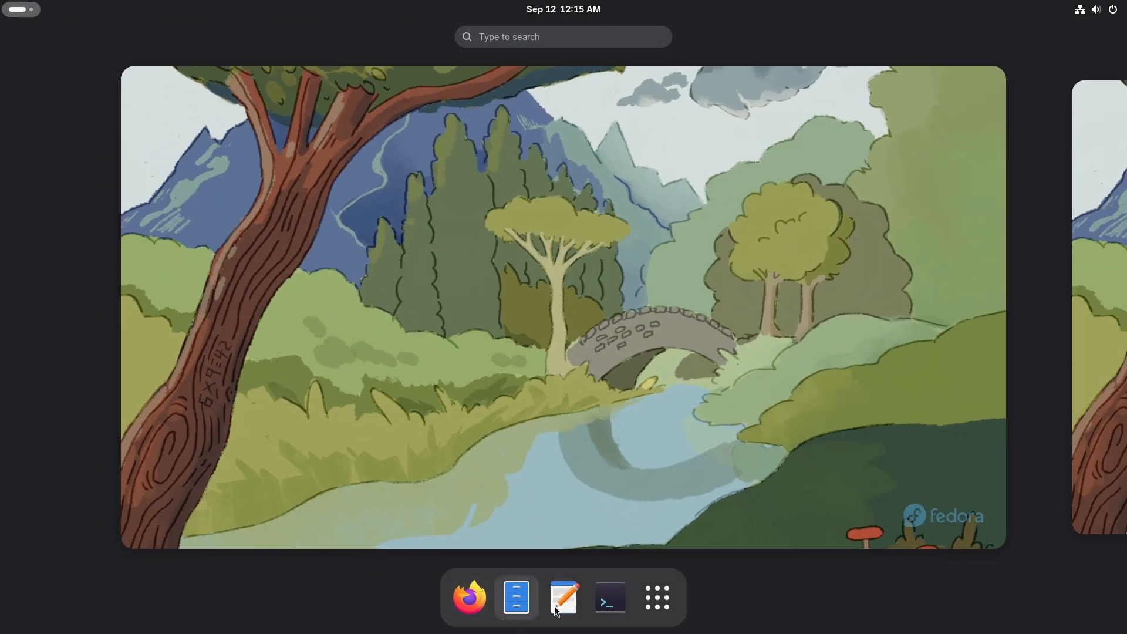
{"action": "left_click", "coordinate": [608, 598]}
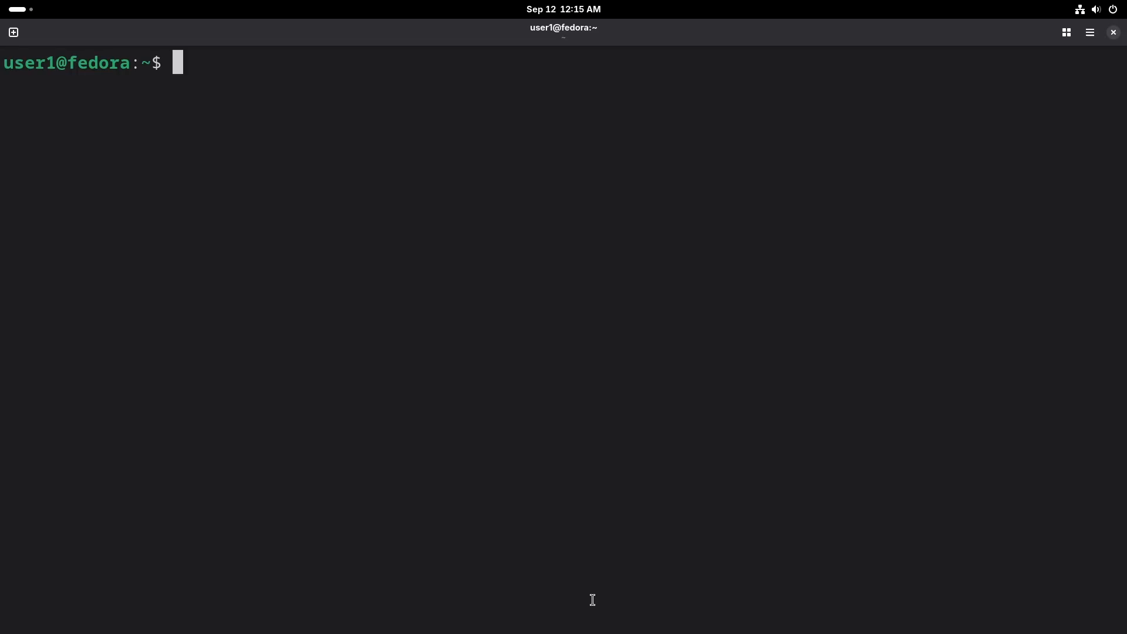
{"action": "key", "text": "Return"}
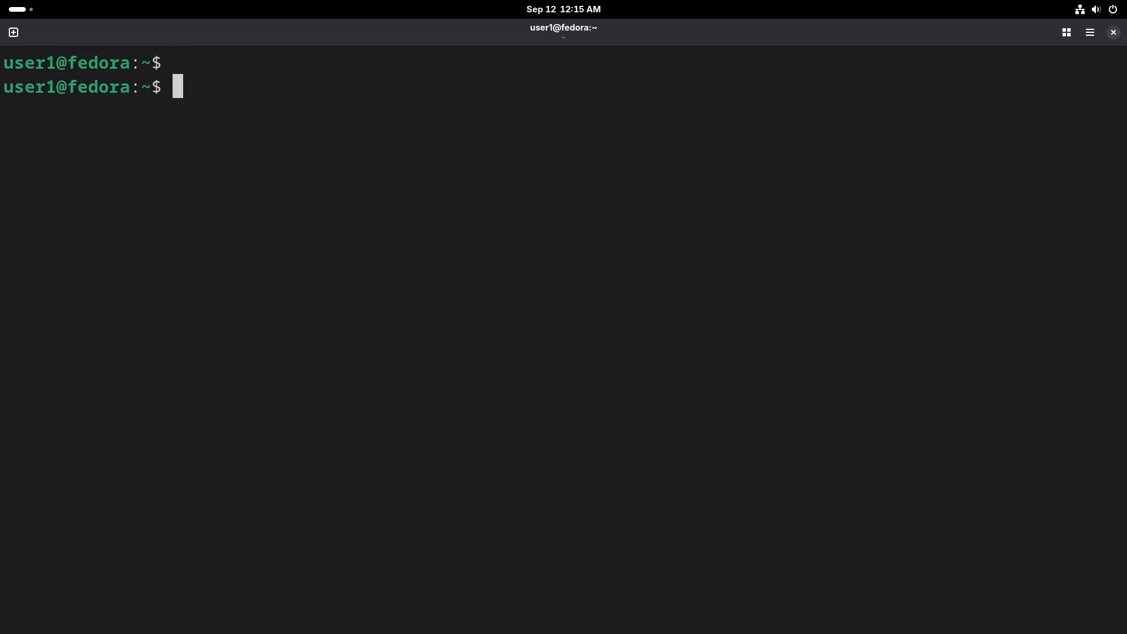
{"action": "key", "text": "Return"}
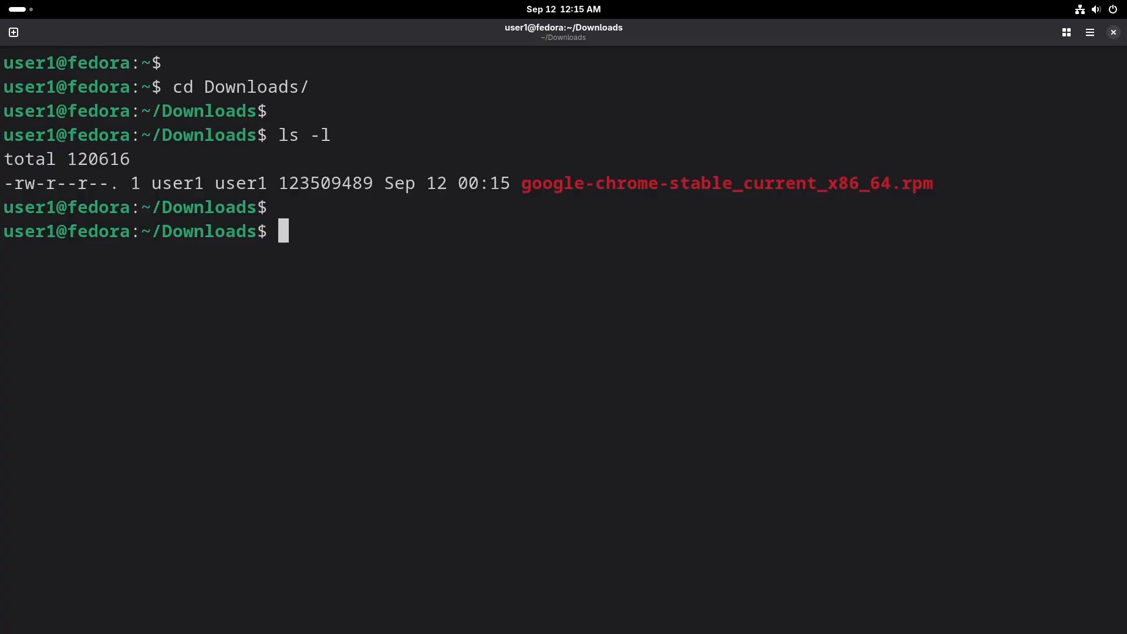
Enter 'sudo dnf install ./google-chrome-stable_current_x86_64.rpm' without running it.
{"action": "type", "text": "sudo dng"}
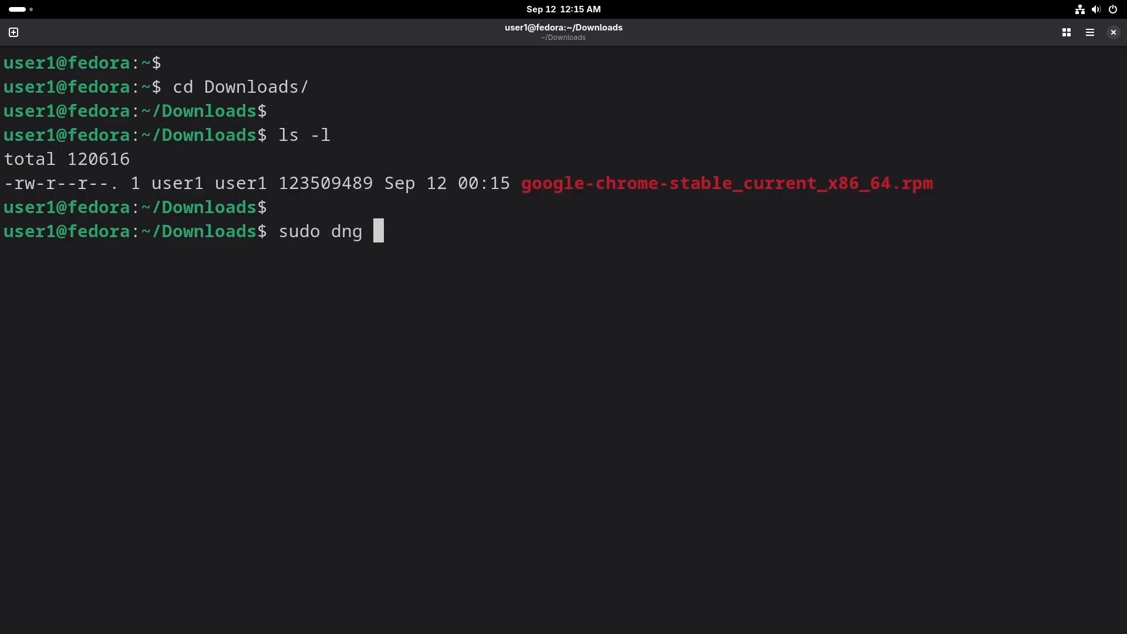
{"action": "type", "text": "f inst"}
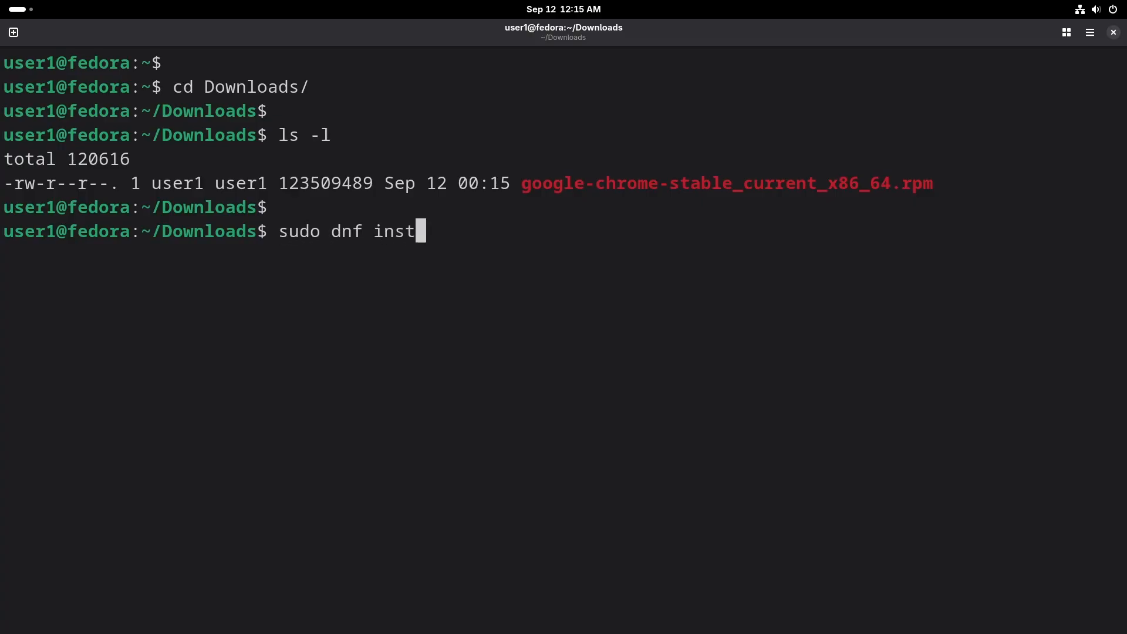
{"action": "type", "text": "all"}
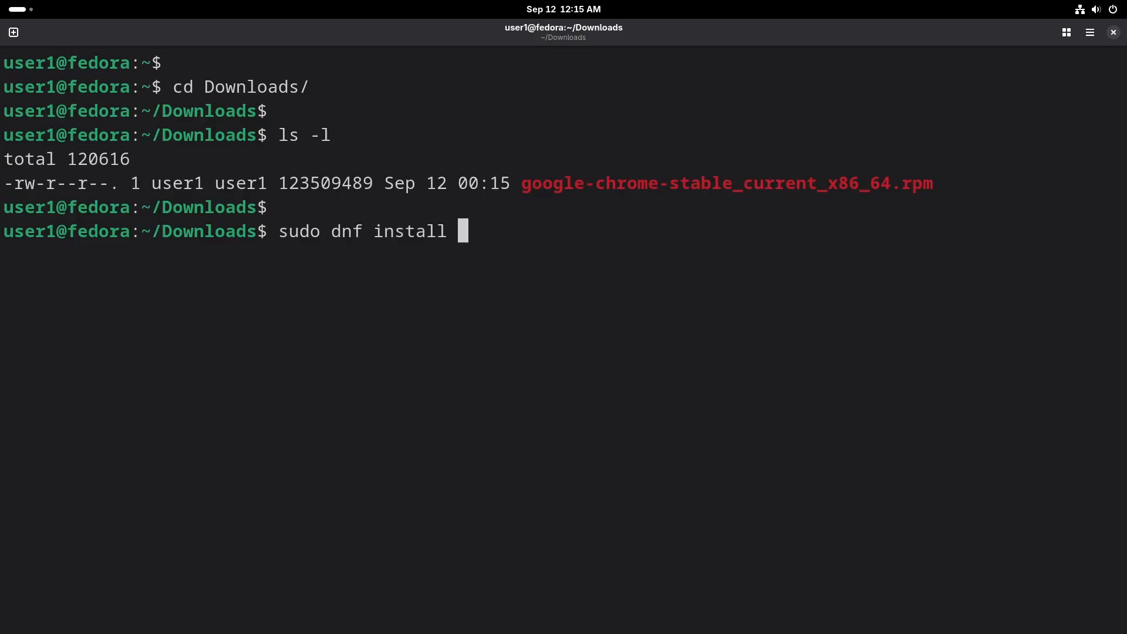
{"action": "type", "text": "./google-chrome-stable_current_x86_64.rpm"}
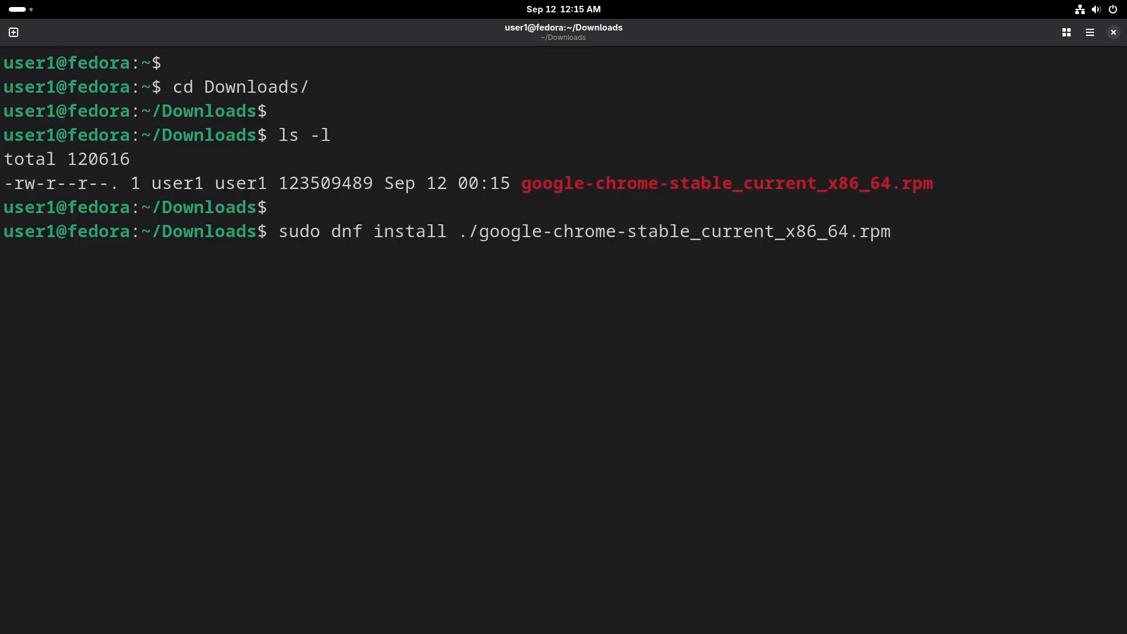
Run the Chrome install, supply the sudo password, and confirm installing both packages.
{"action": "key", "text": "Return"}
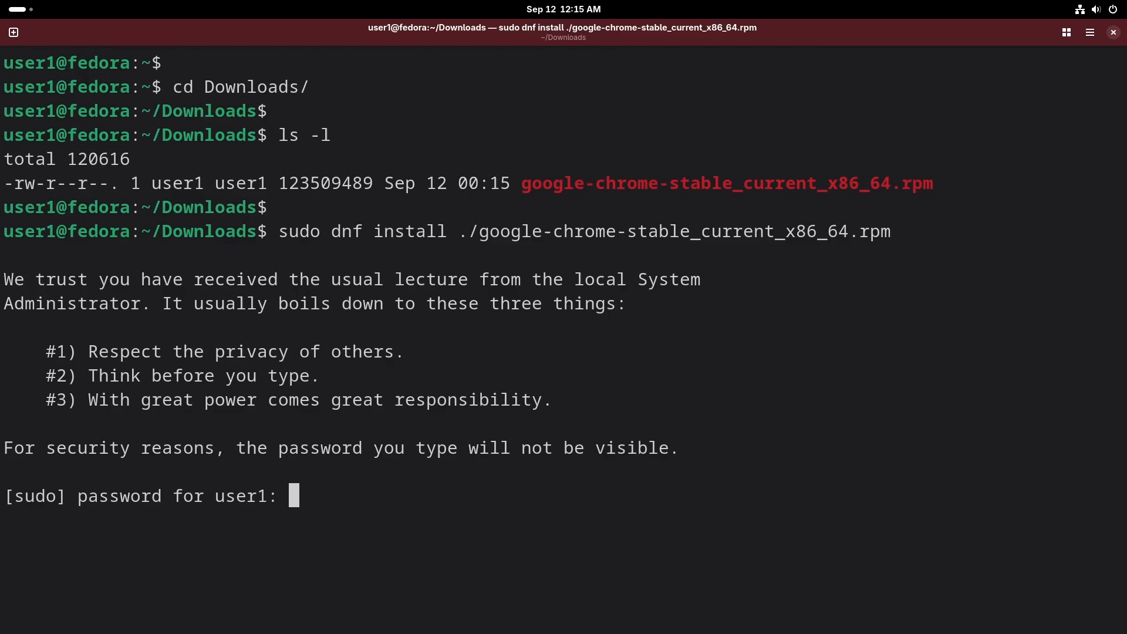
{"action": "key", "text": "Return"}
{"action": "type", "text": "y"}
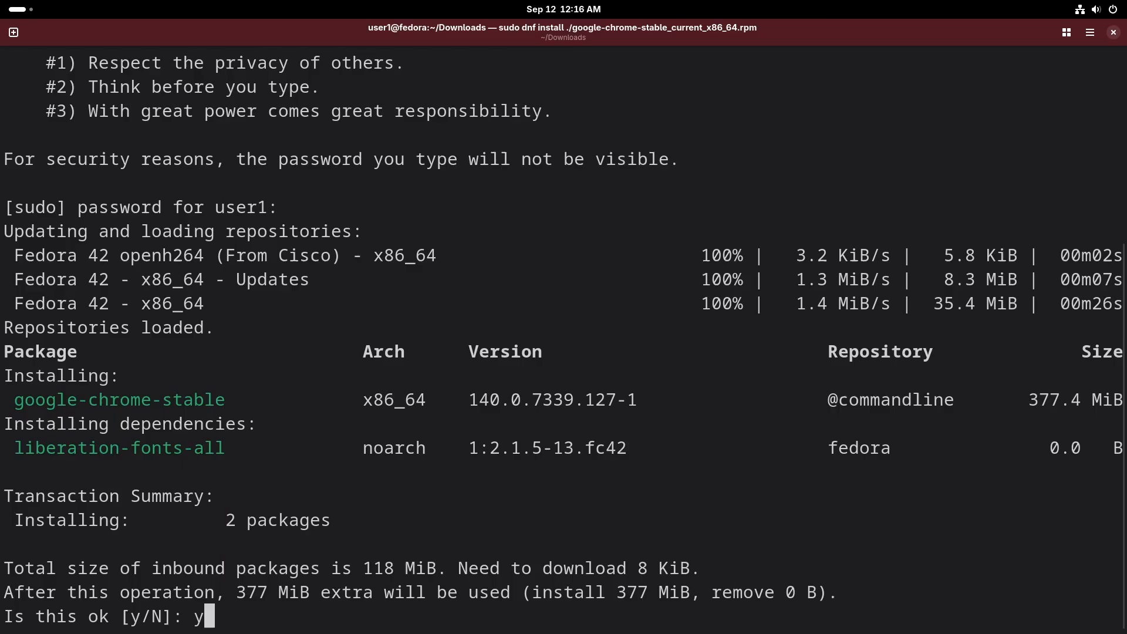
{"action": "key", "text": "Return"}
{"action": "type", "text": "y"}
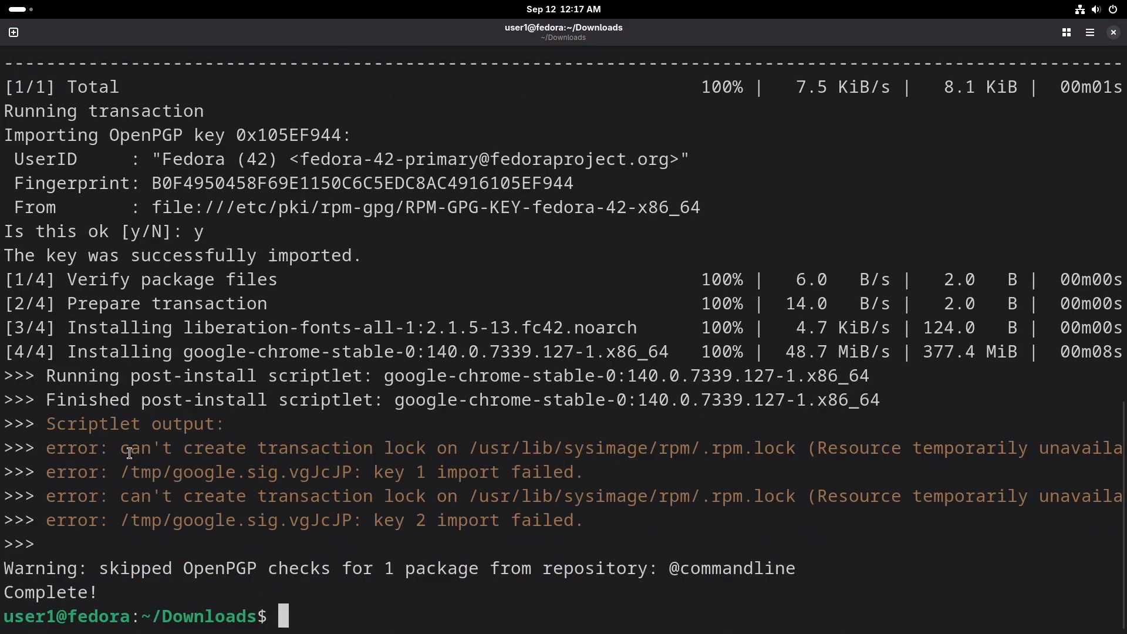
{"action": "mouse_move", "coordinate": [505, 619]}
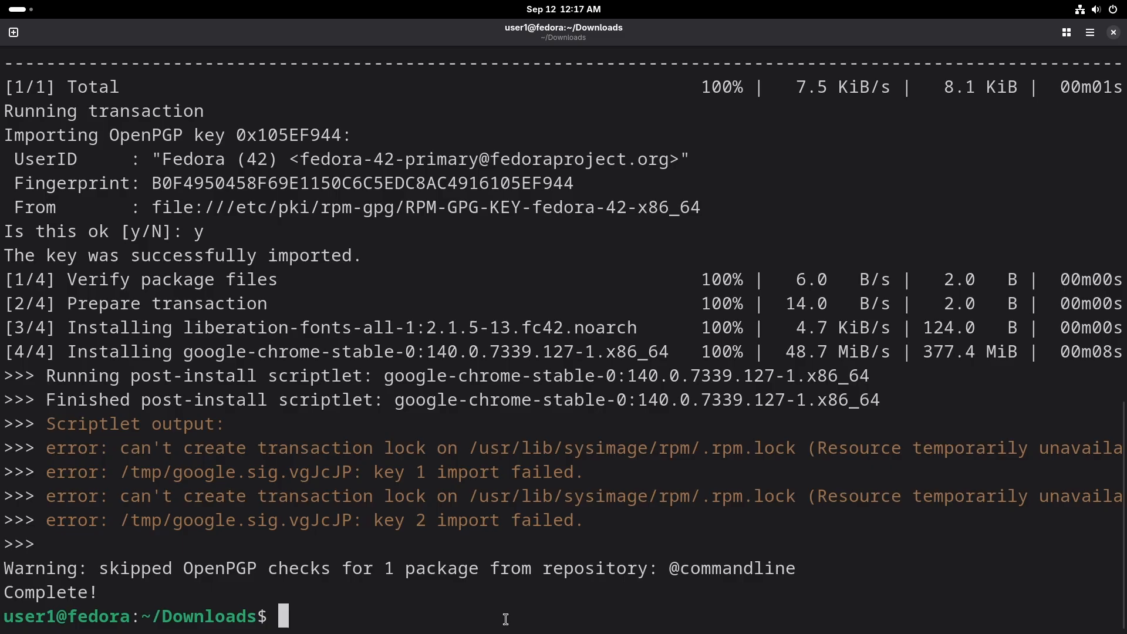
Run 'sudo dnf reinstall google-chrome-stable' and scroll through the output to Complete.
{"action": "type", "text": "sud"}
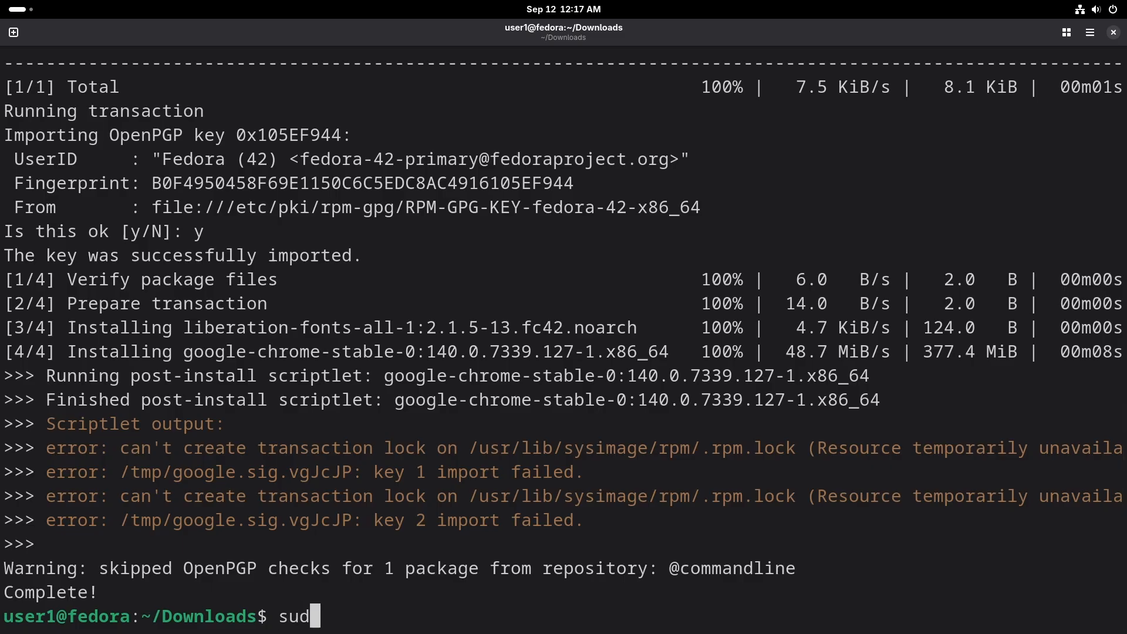
{"action": "type", "text": "o dn"}
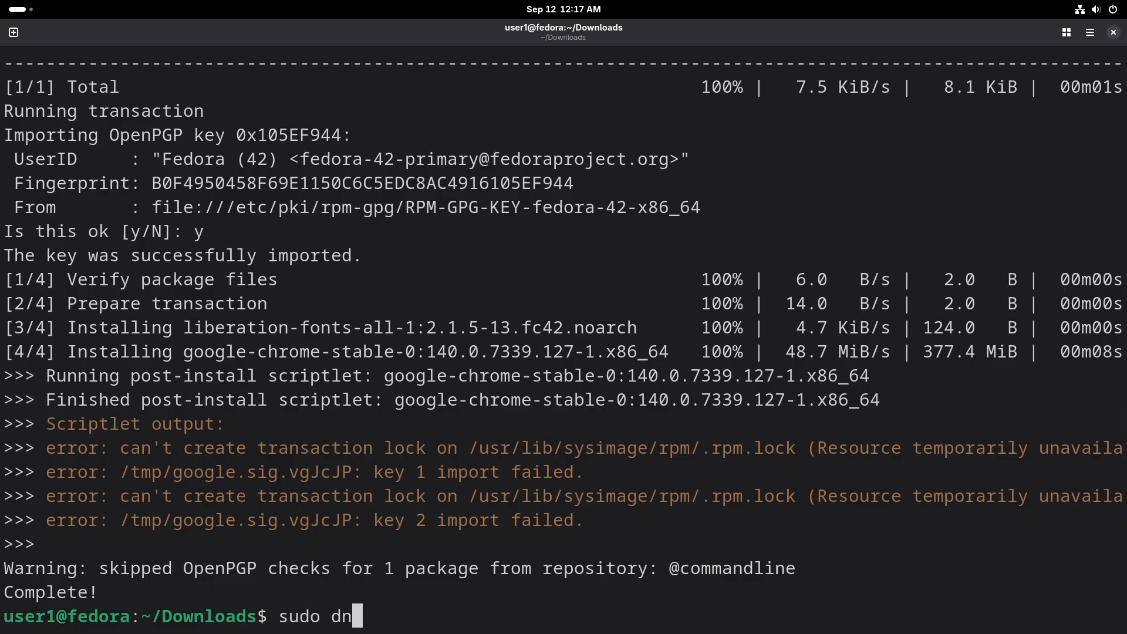
{"action": "type", "text": "f reinstall"}
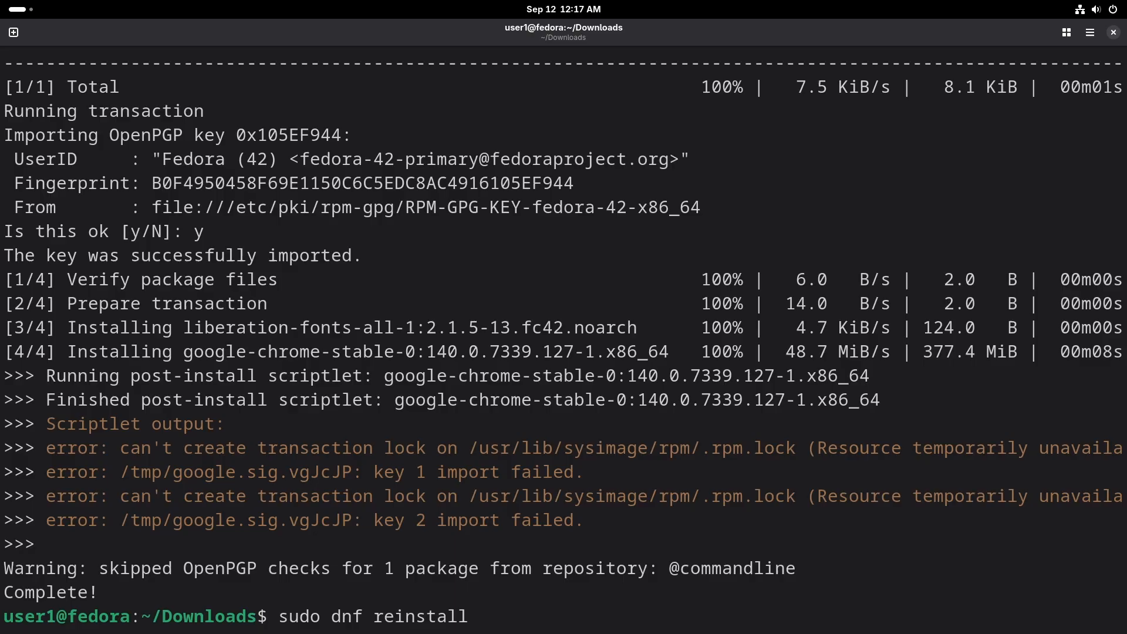
{"action": "type", "text": "google-chrome-stable"}
{"action": "type", "text": "y"}
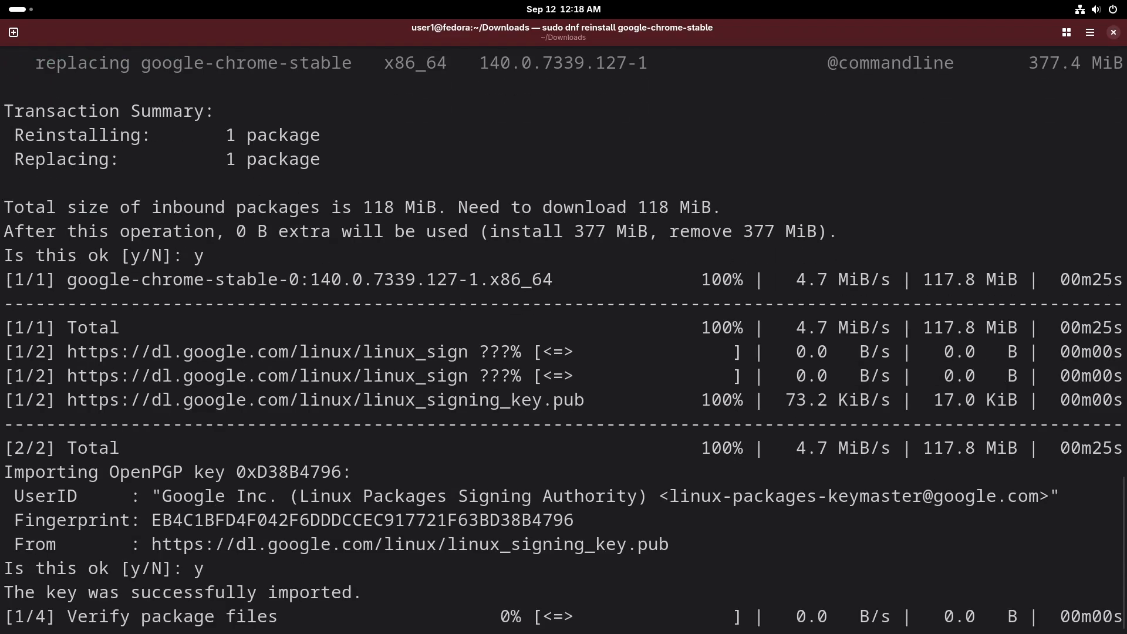
{"action": "scroll", "scroll_direction": "down", "scroll_amount": 3}
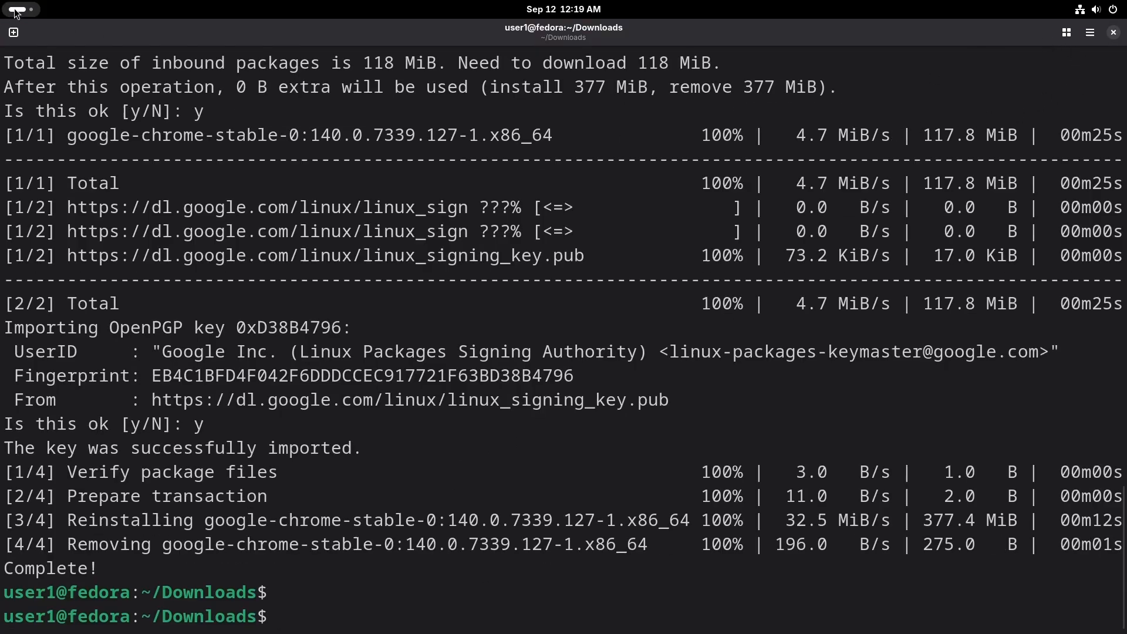
Launch Google Chrome and dismiss its Welcome to Google Chrome dialog with OK.
{"action": "left_click", "coordinate": [655, 596]}
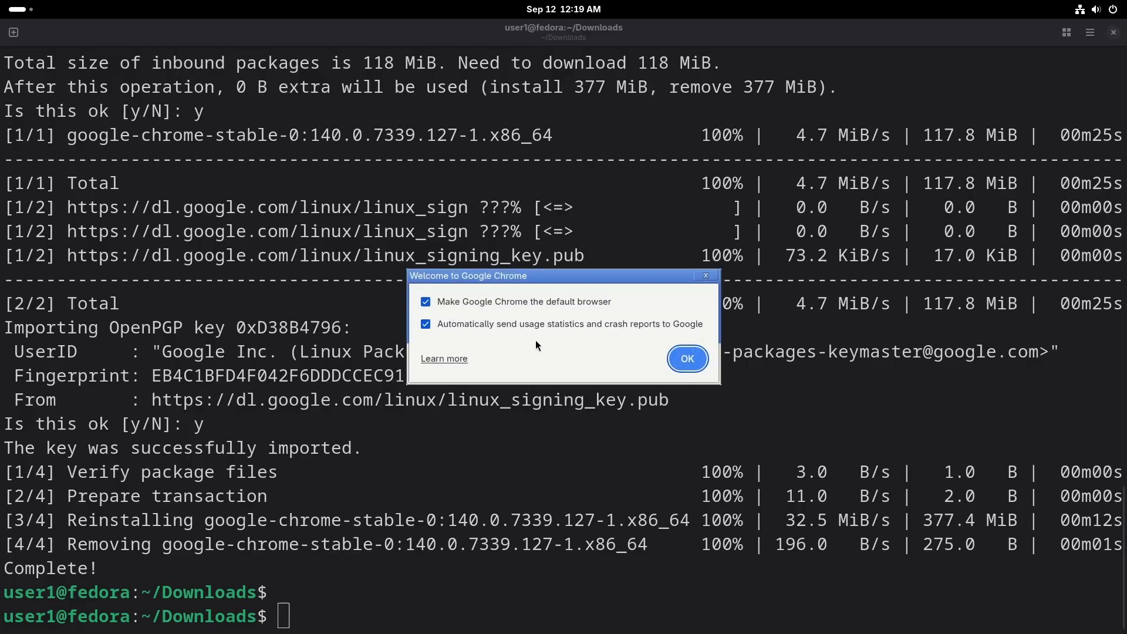
{"action": "left_click", "coordinate": [686, 359]}
{"action": "type", "text": "sudo dnf list"}
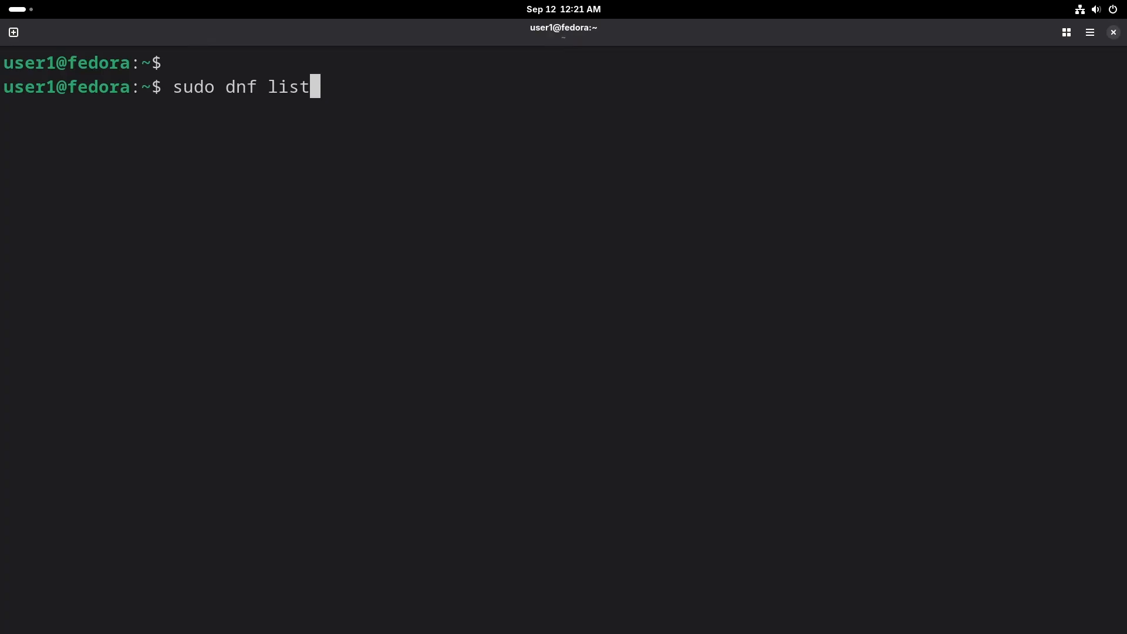
Run 'dnf list --installed | grep chrome' and copy the google-chrome-stable package name.
{"action": "type", "text": "--install"}
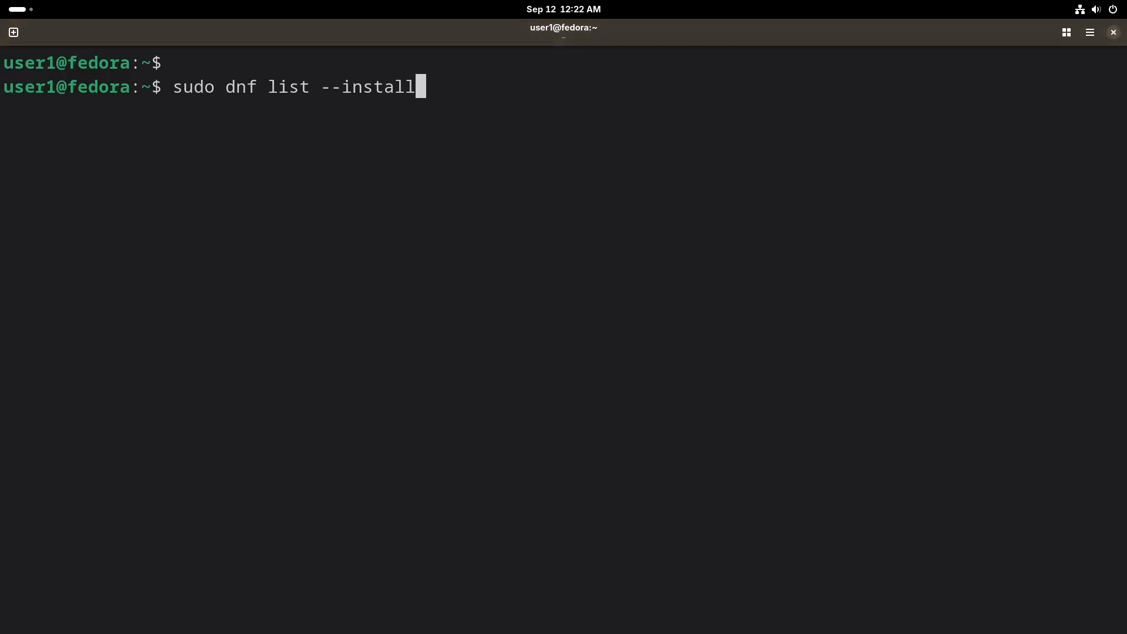
{"action": "type", "text": "ed |"}
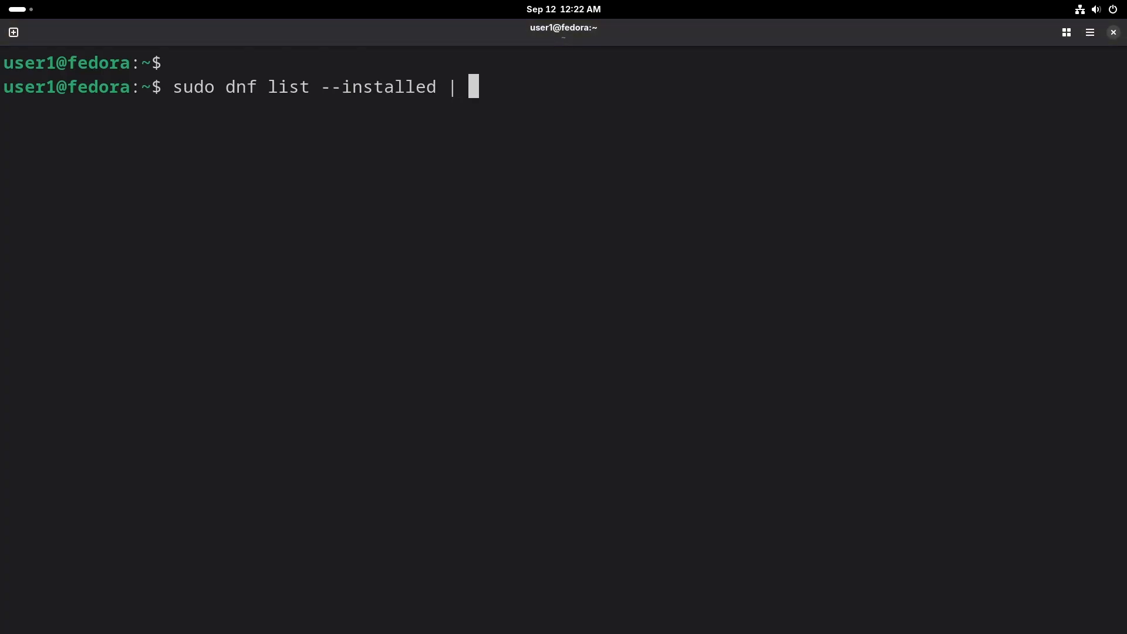
{"action": "type", "text": "grep"}
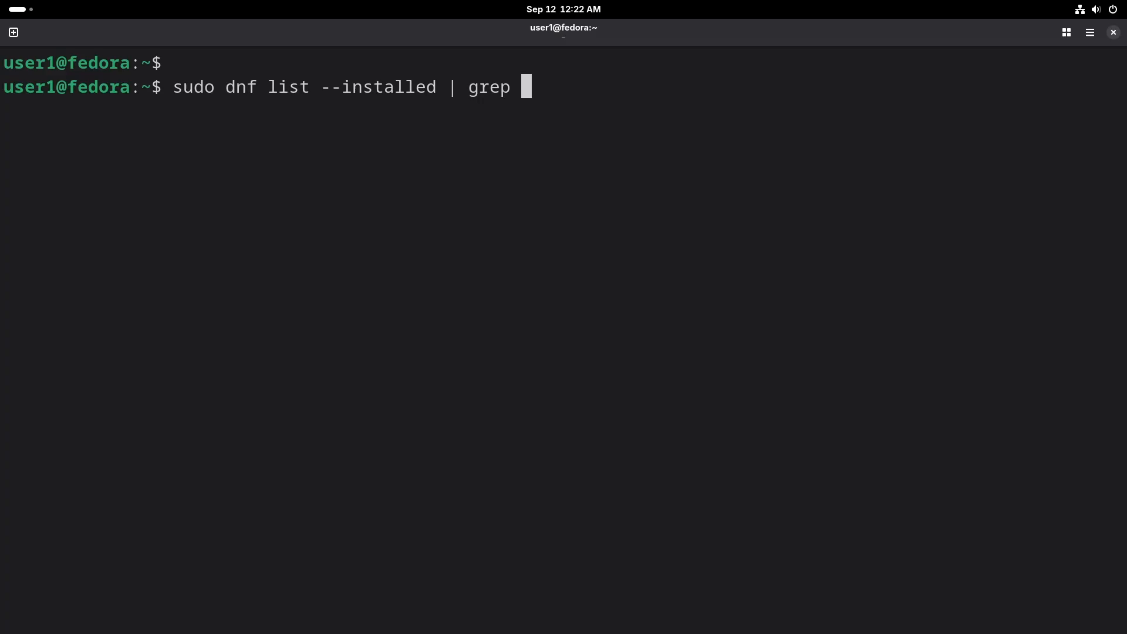
{"action": "type", "text": "chrom"}
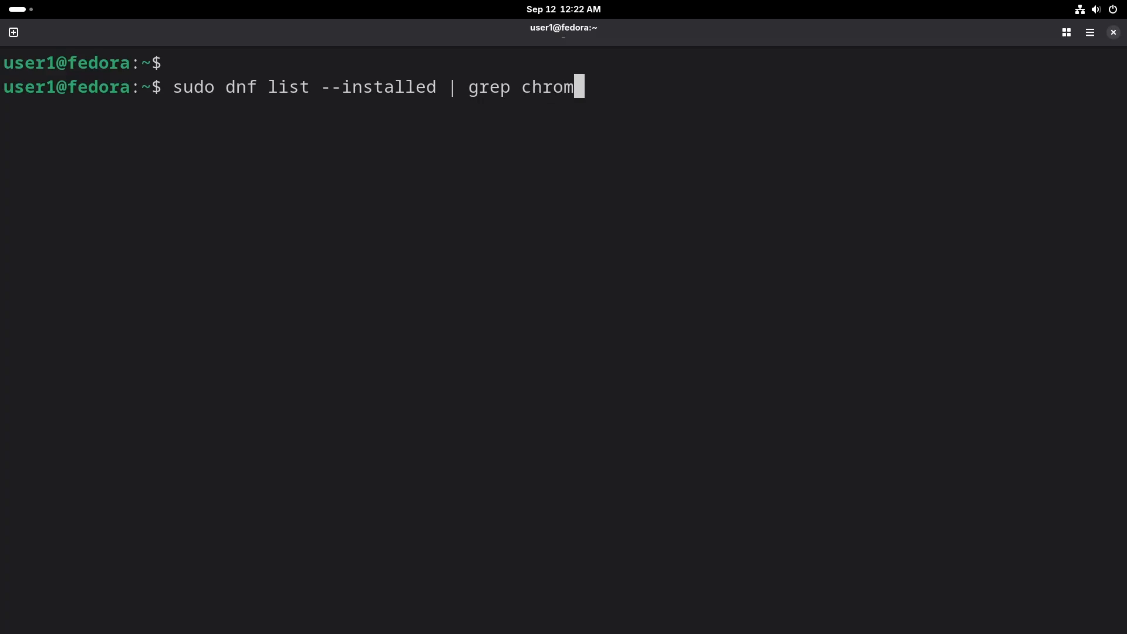
{"action": "key", "text": "Return"}
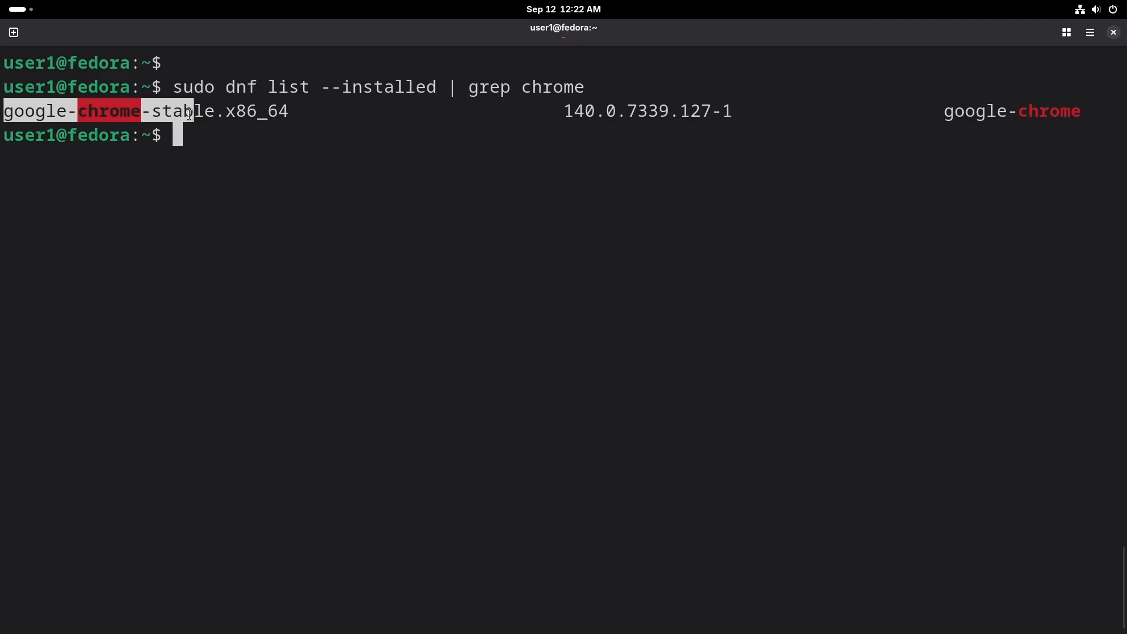
{"action": "right_click", "coordinate": [191, 115]}
{"action": "type", "text": "dnf"}
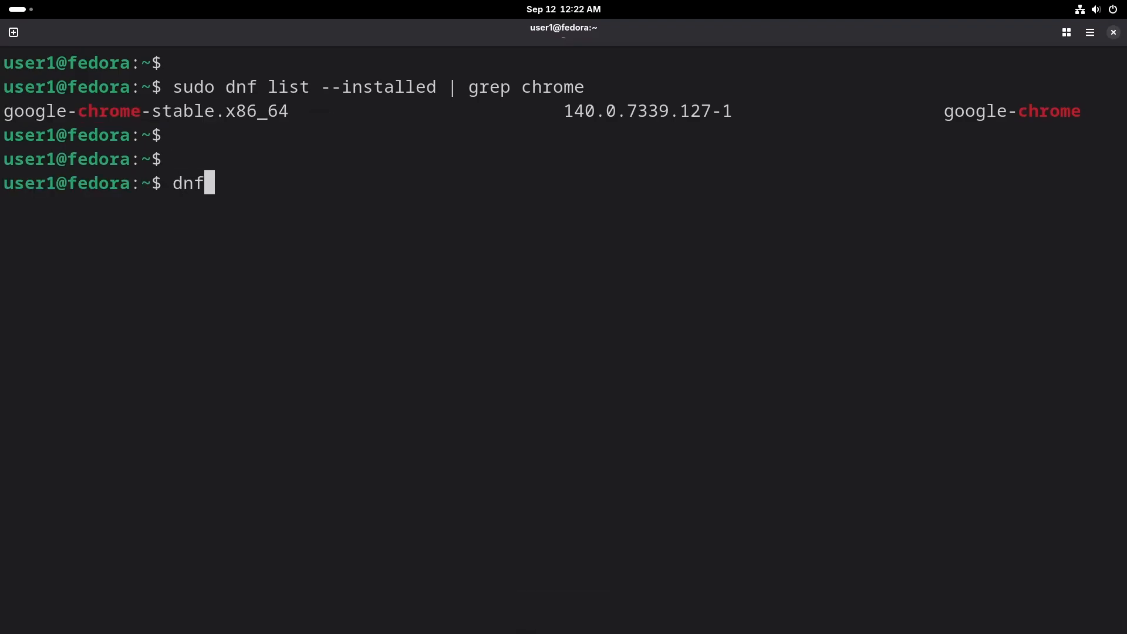
Run 'dnf upgrade google-chrome-stable', then recall it to add sudo.
{"action": "type", "text": "upgrade"}
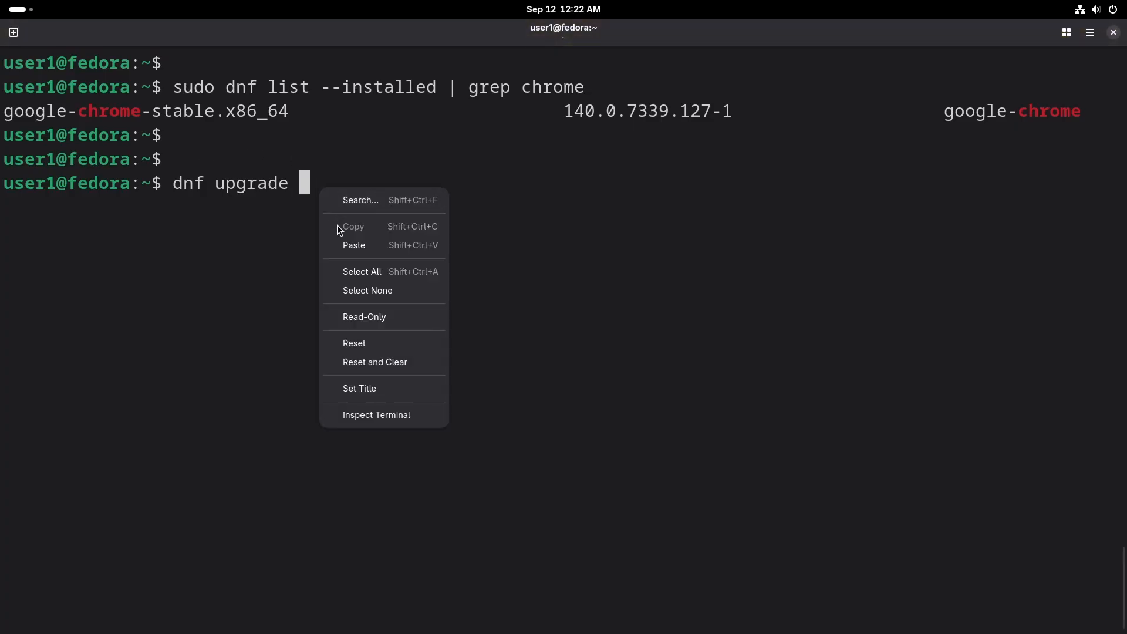
{"action": "left_click", "coordinate": [353, 245]}
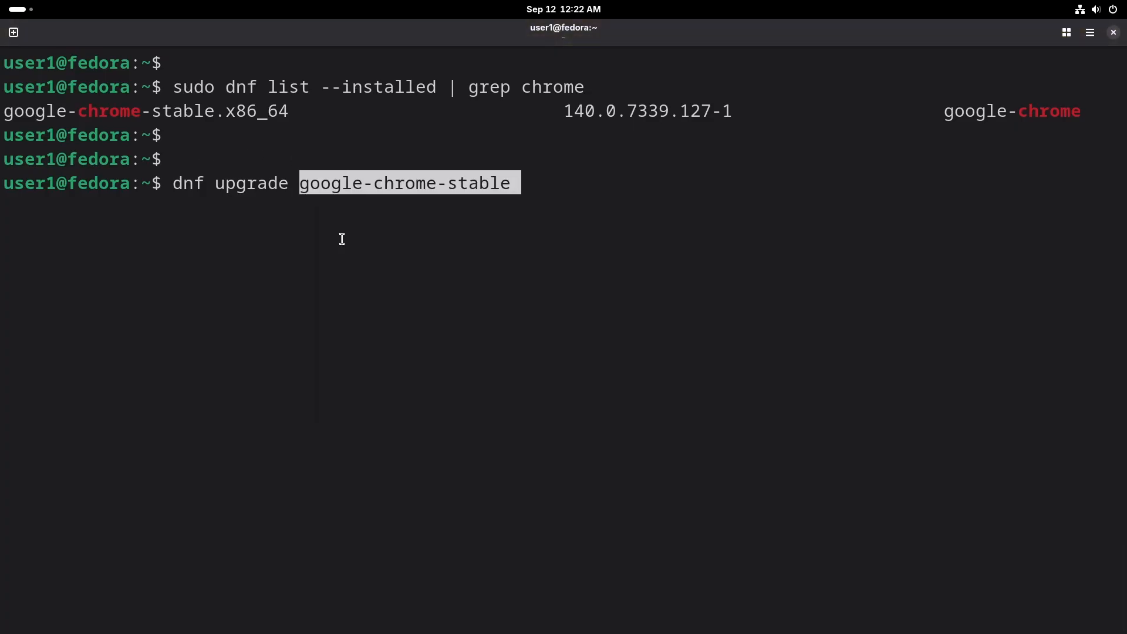
{"action": "key", "text": "Return"}
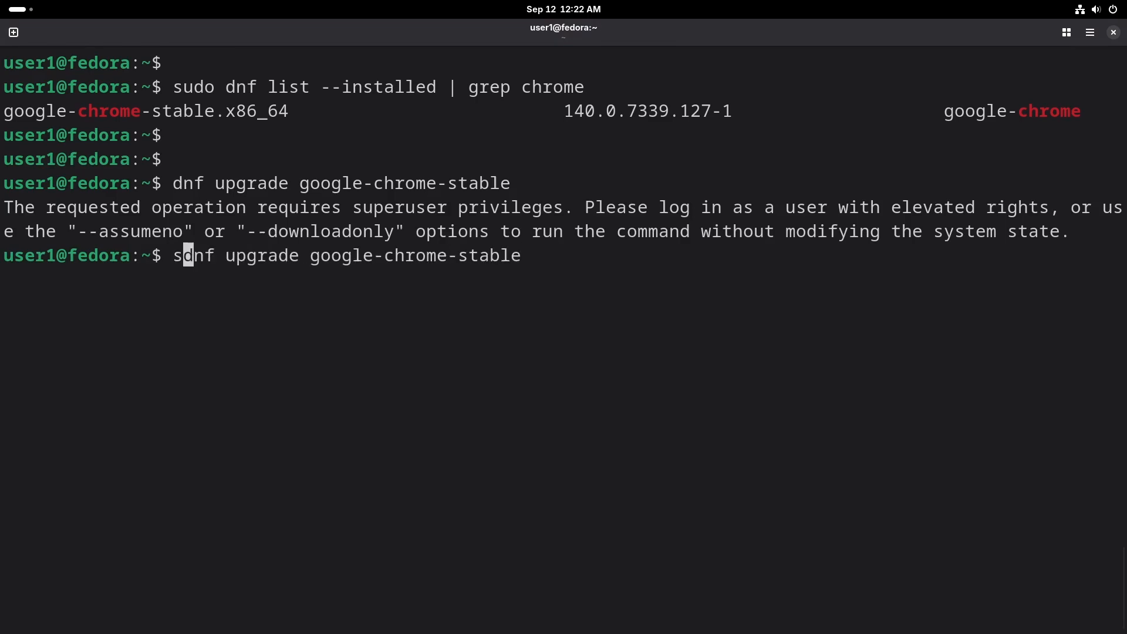
{"action": "key", "text": "Return"}
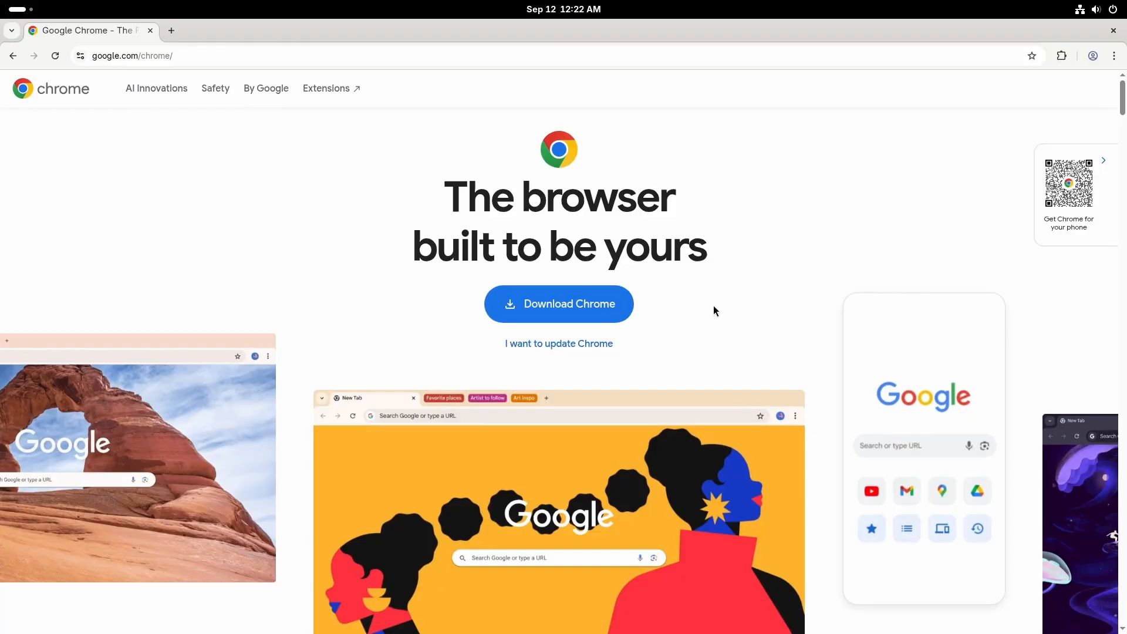
Select the 64-bit .rpm (Fedora/openSUSE) option in Chrome's Linux download choices.
{"action": "left_click", "coordinate": [558, 303]}
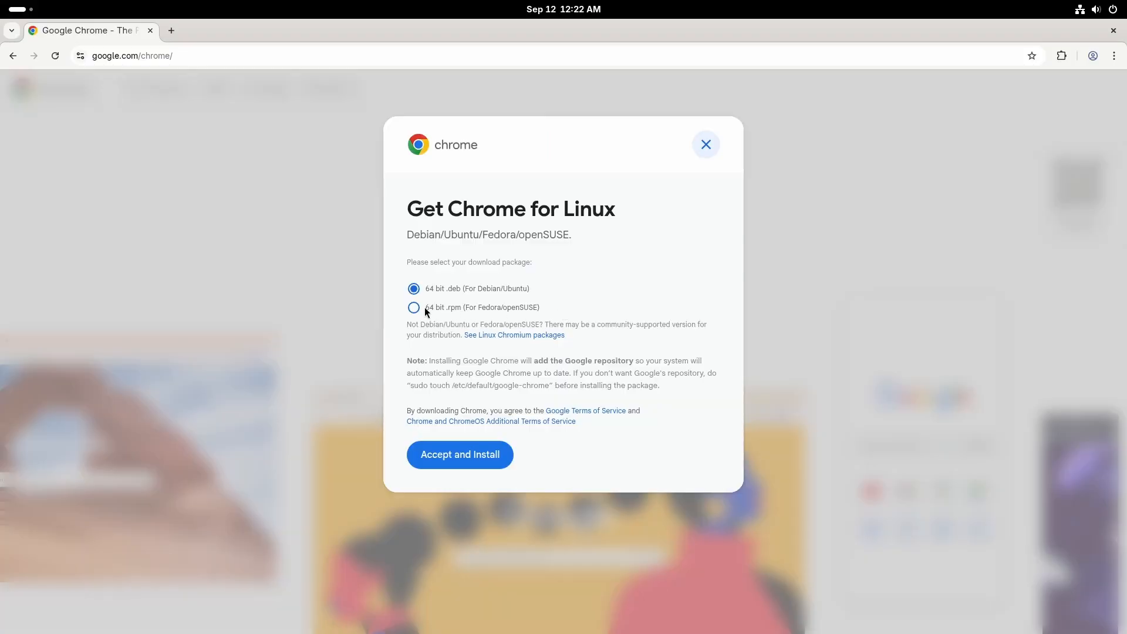
{"action": "left_click", "coordinate": [413, 307]}
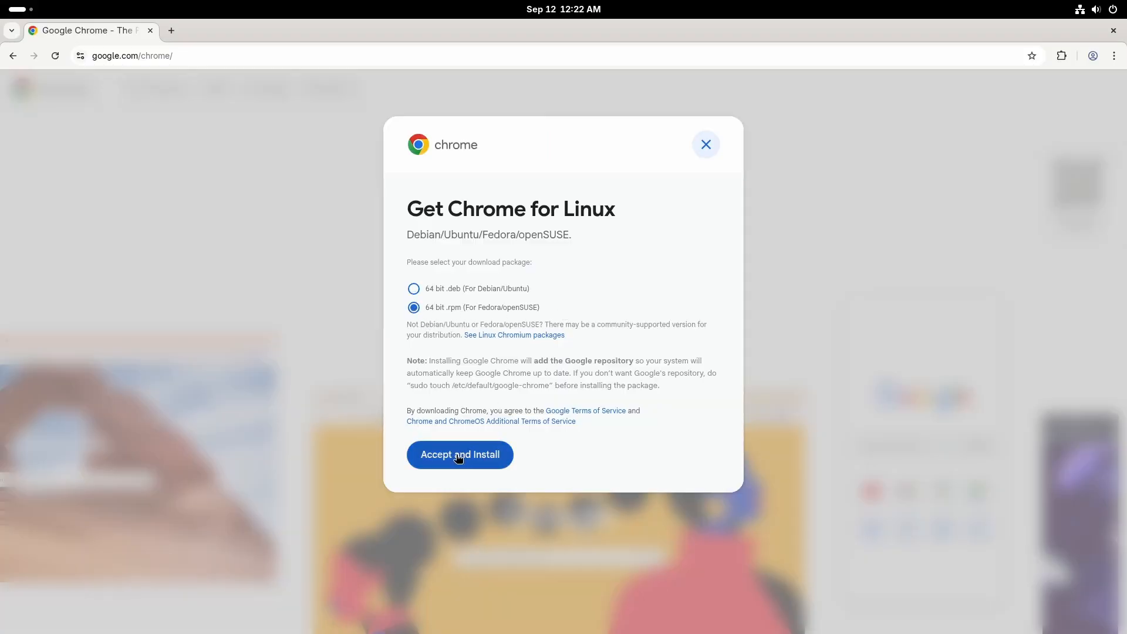